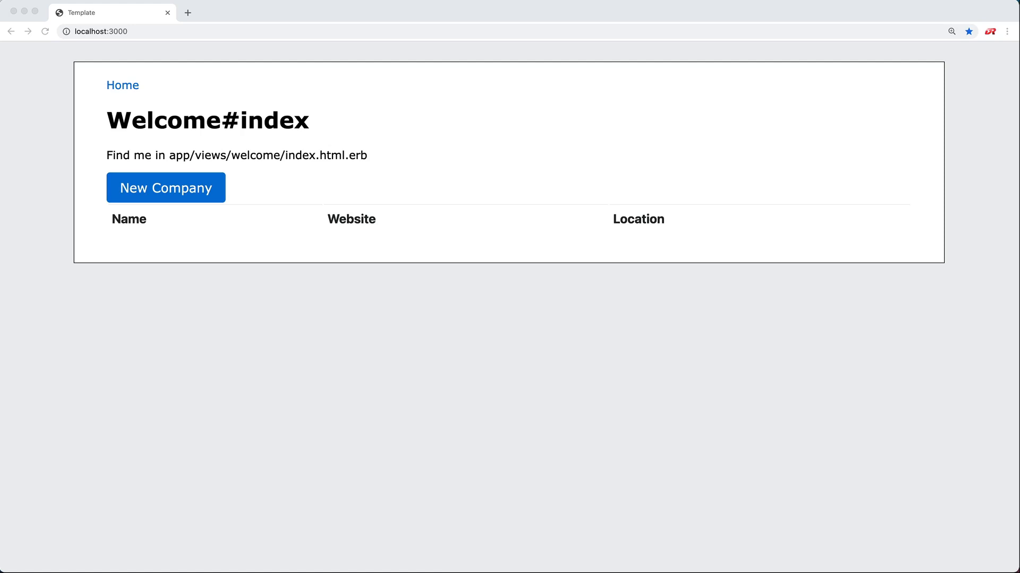
pyautogui.moveTo(165, 188)
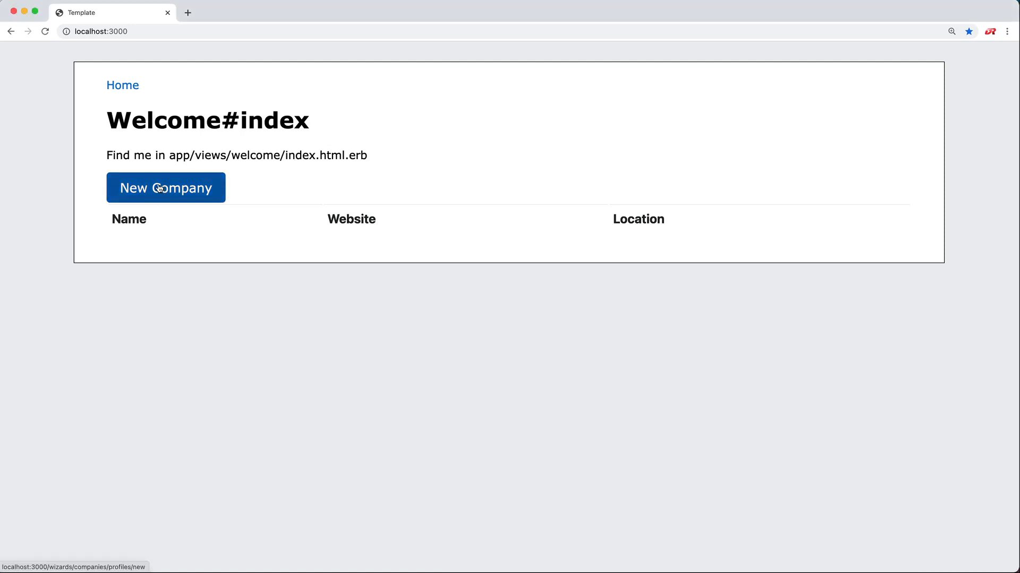
# Start a new company from the welcome page's company list.
pyautogui.click(166, 188)
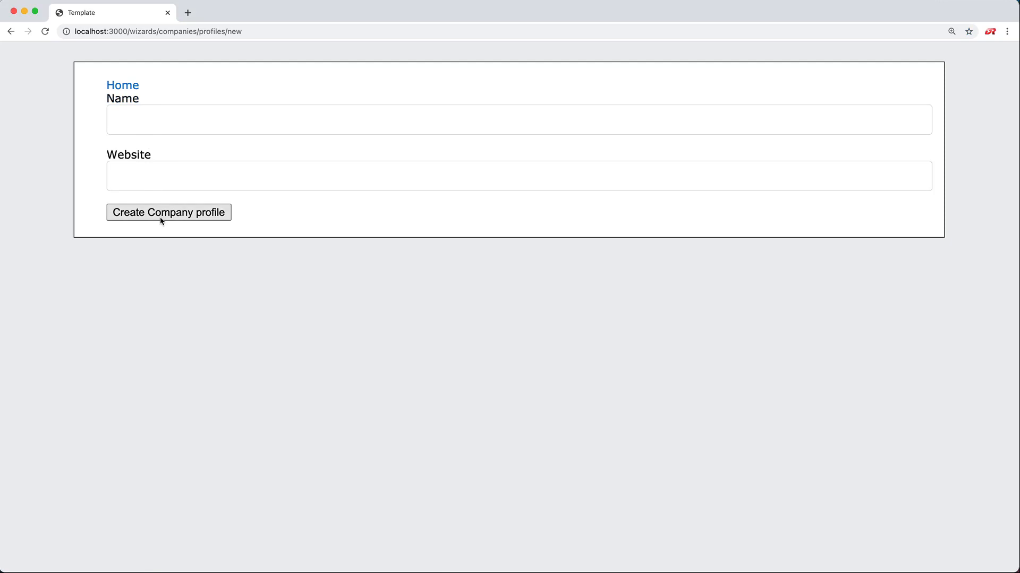
# Submit the empty profile, then resubmit with Test Company and example.com.
pyautogui.click(168, 212)
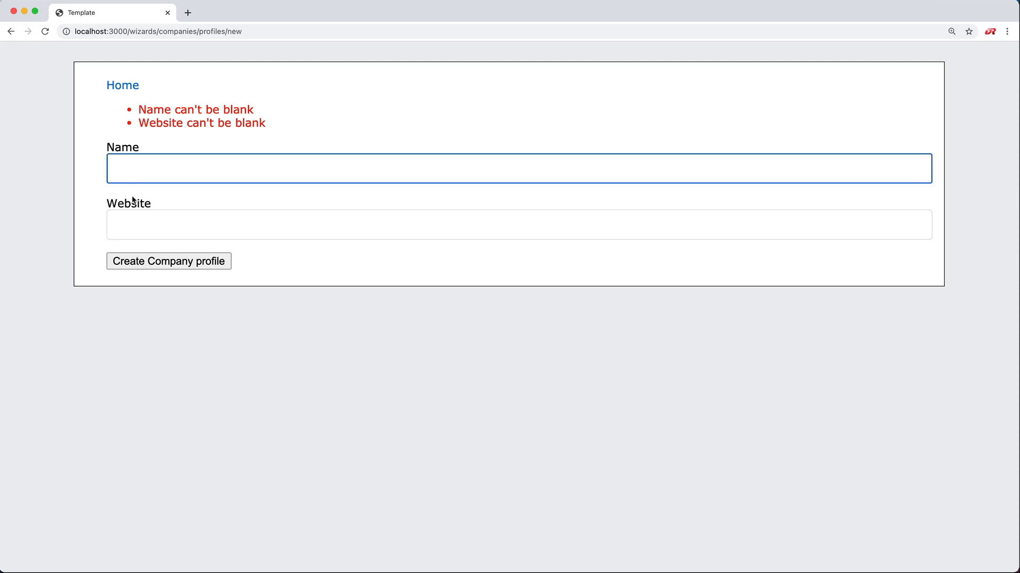
pyautogui.write('example.com')
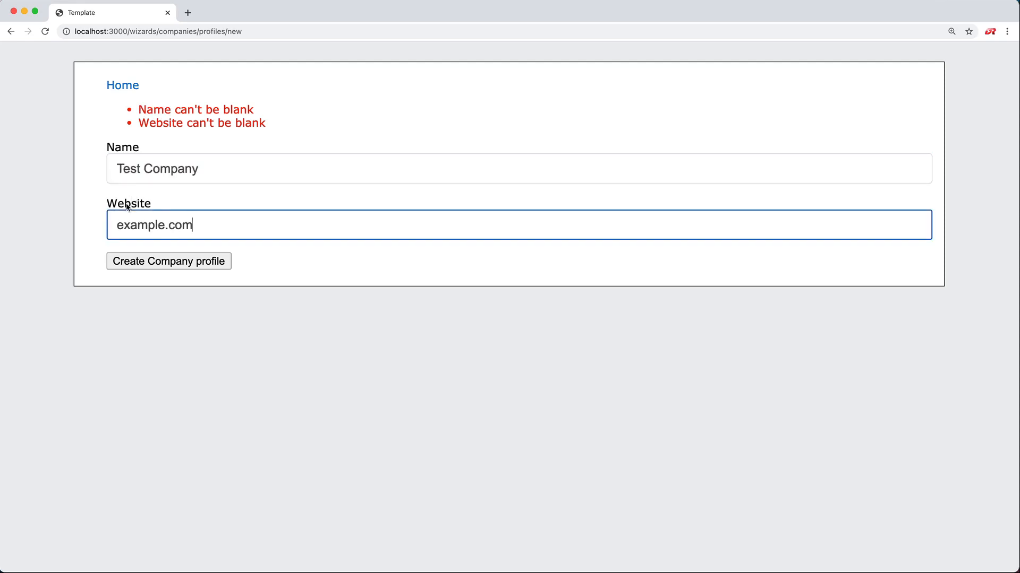
pyautogui.click(168, 261)
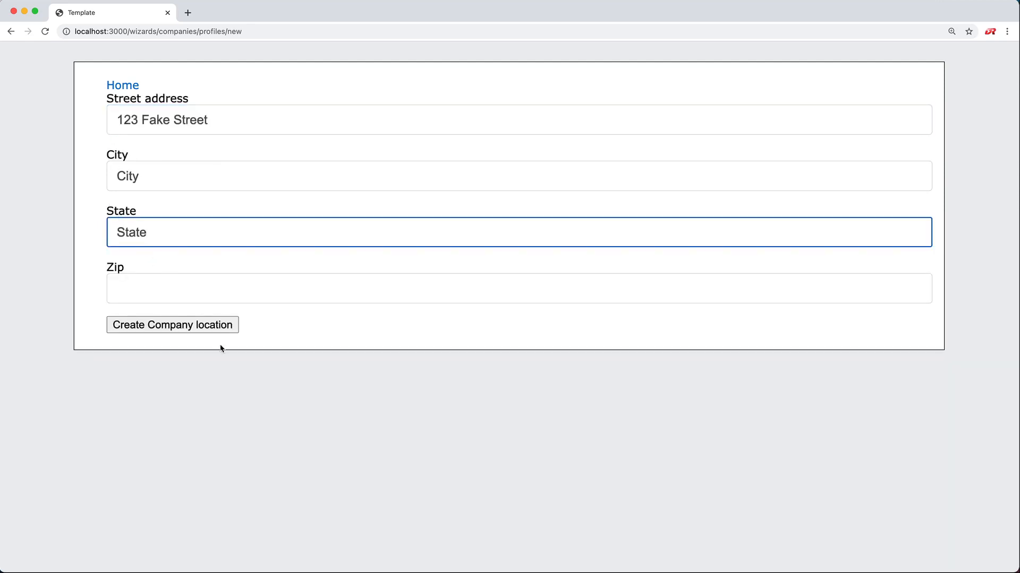
# Submit the location without a zip, then resubmit with zip 11111.
pyautogui.click(171, 325)
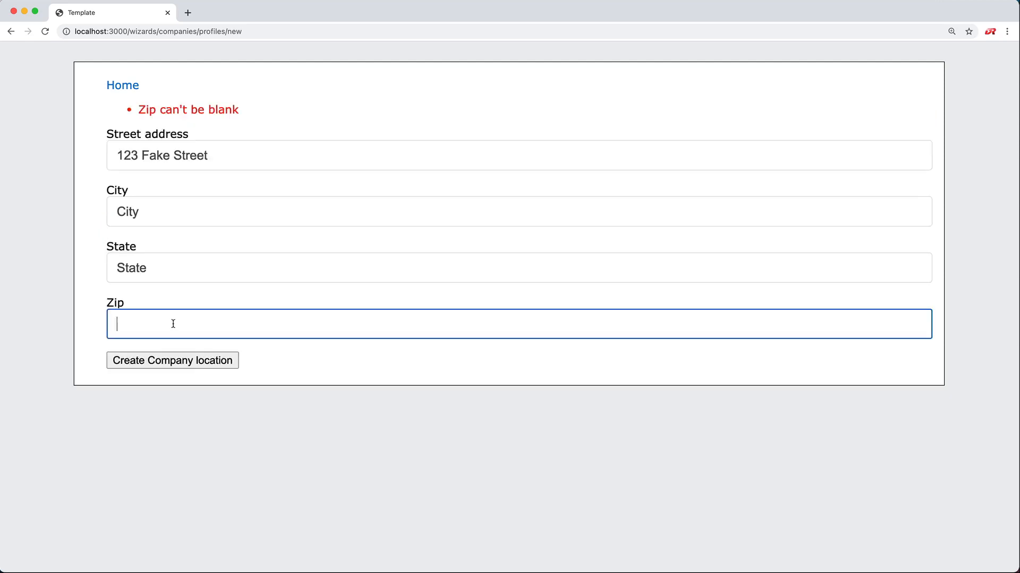
pyautogui.write('11111')
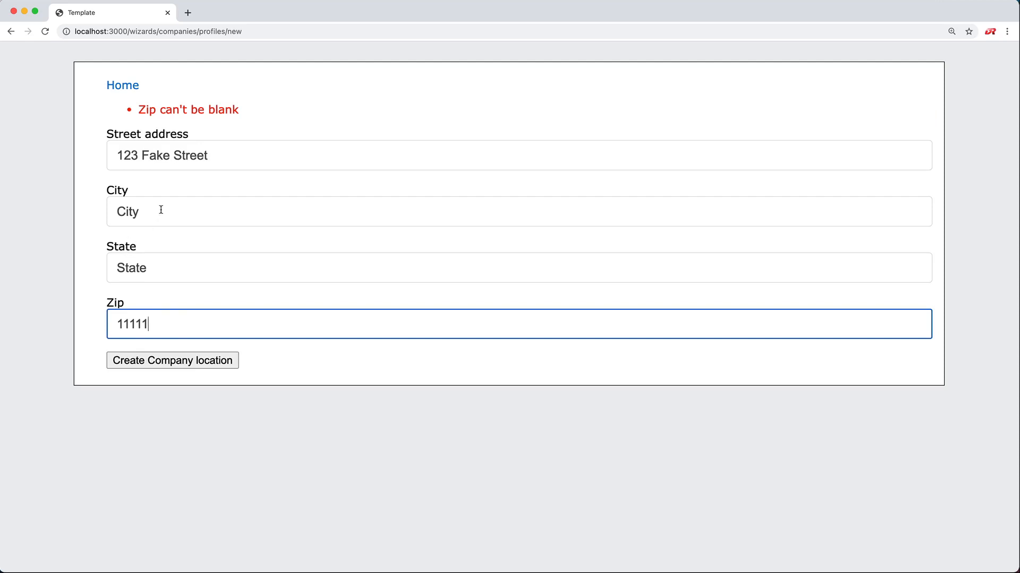
pyautogui.moveTo(139, 197)
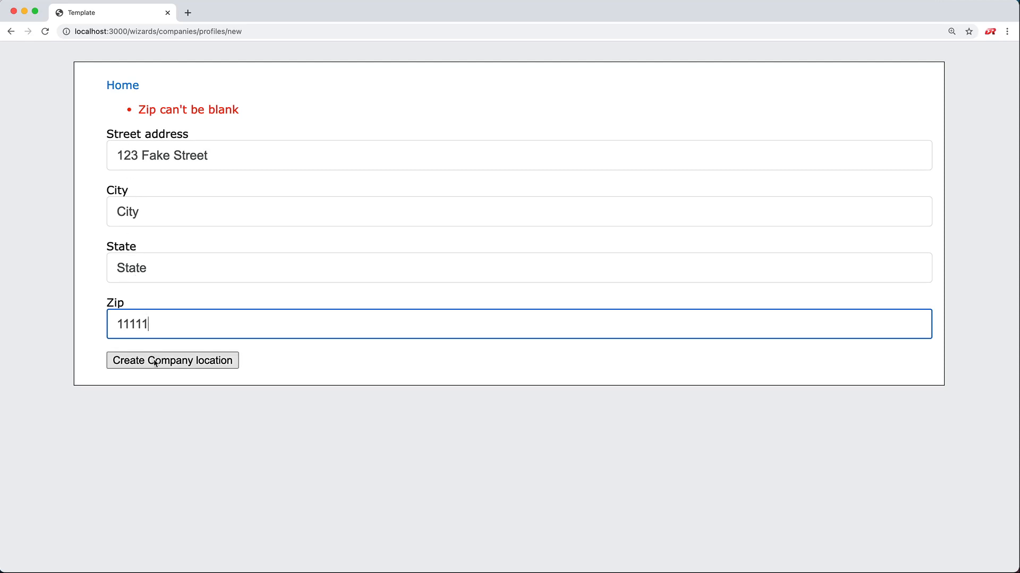
pyautogui.click(172, 360)
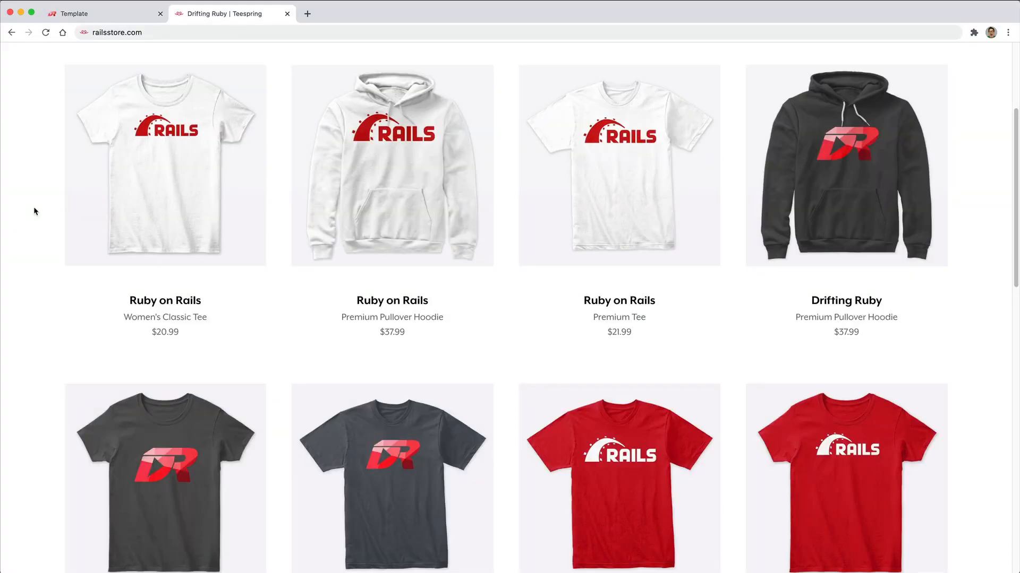
pyautogui.moveTo(134, 46)
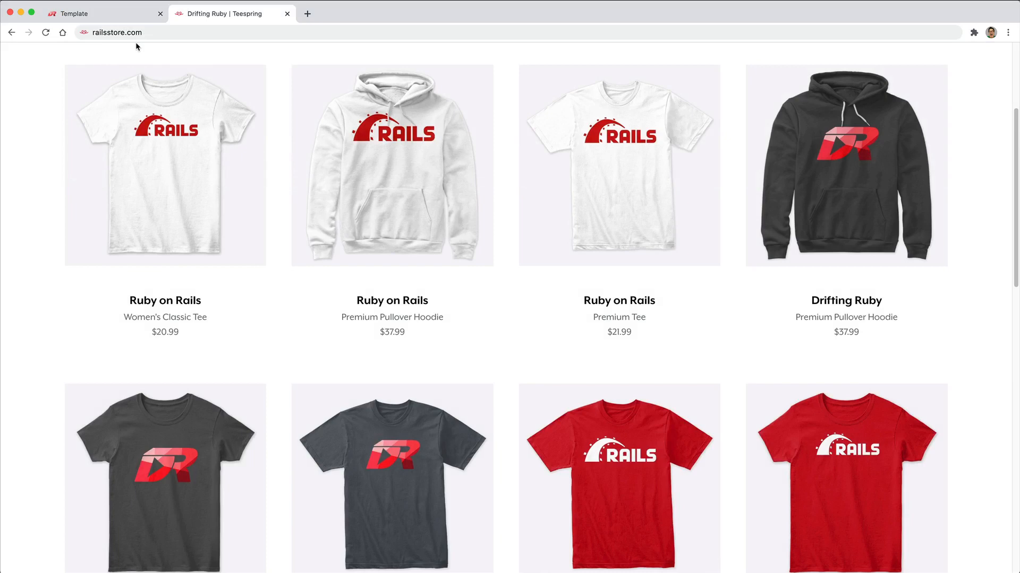
pyautogui.moveTo(162, 125)
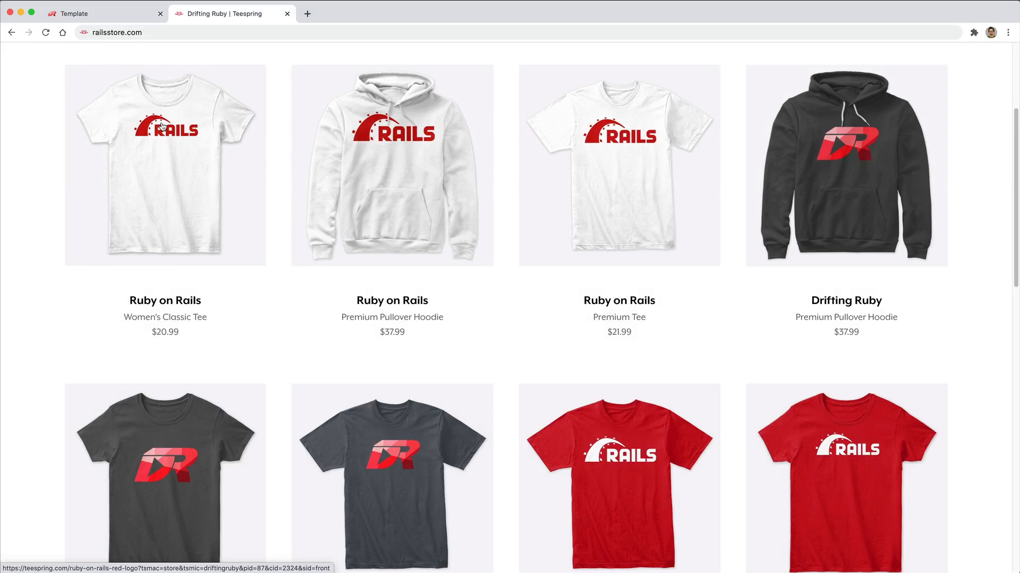
pyautogui.moveTo(498, 350)
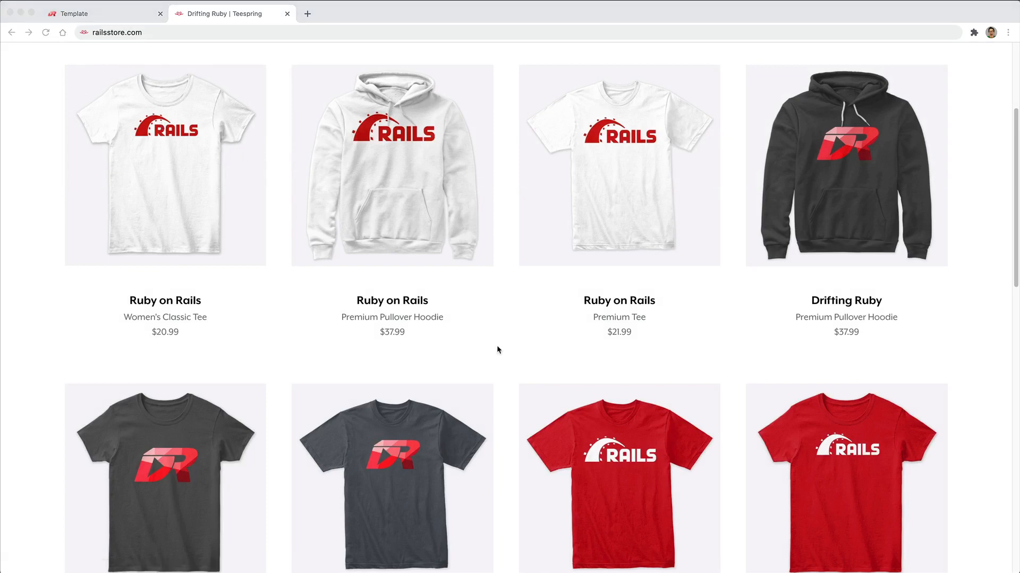